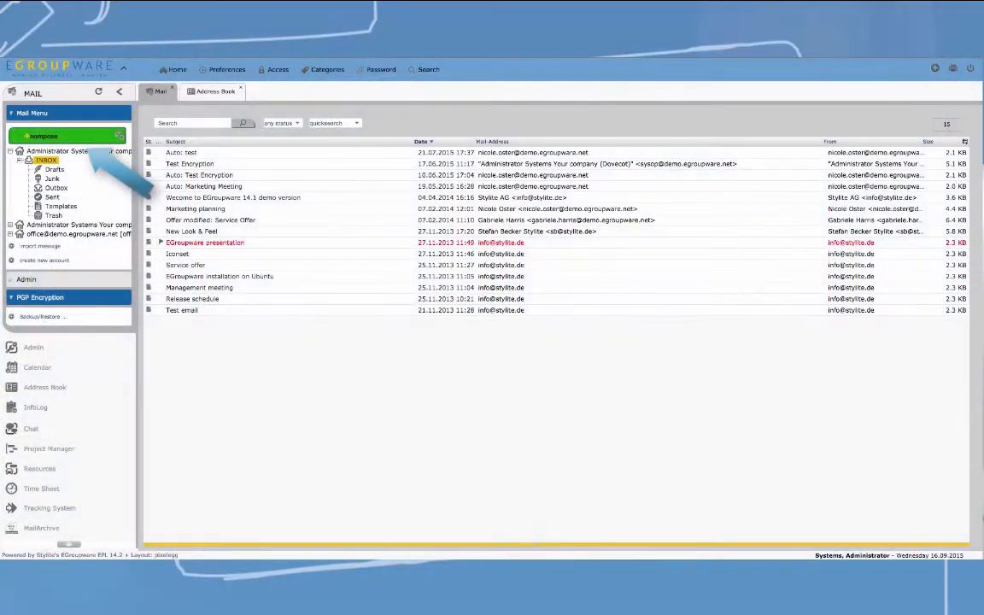
- Start a new mail and launch the Mailvelope plugin install from the PGP Encryption prompt
{"action": "left_click", "coordinate": [43, 137]}
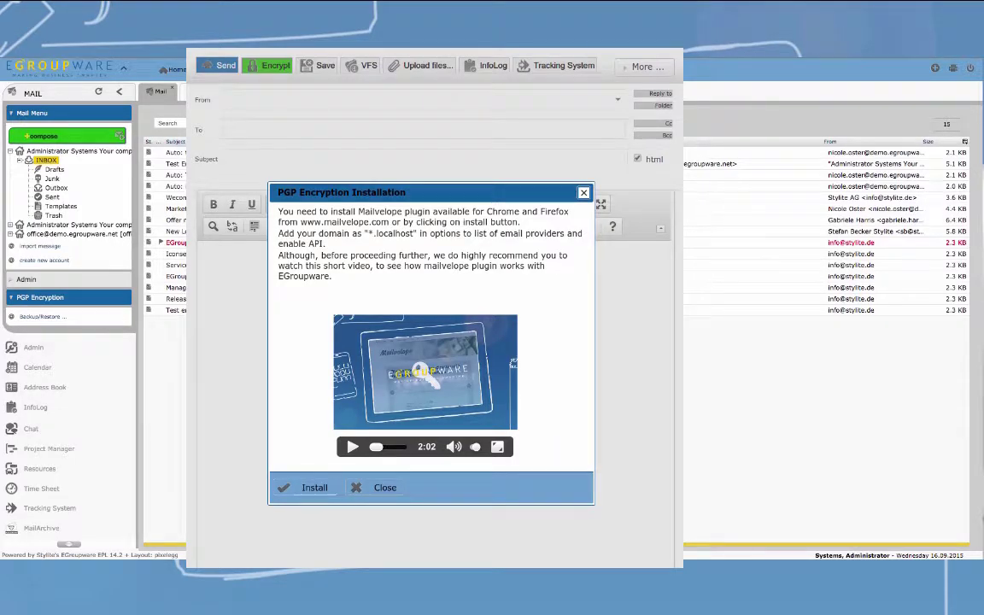
{"action": "left_click", "coordinate": [314, 487]}
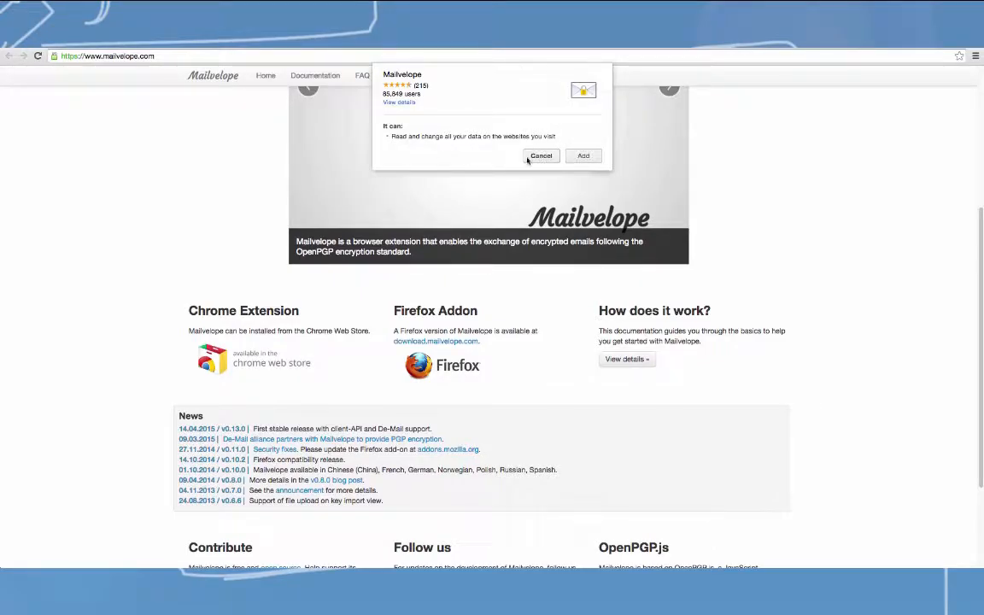
- Confirm adding the Mailvelope extension to Chrome
{"action": "left_click", "coordinate": [540, 156]}
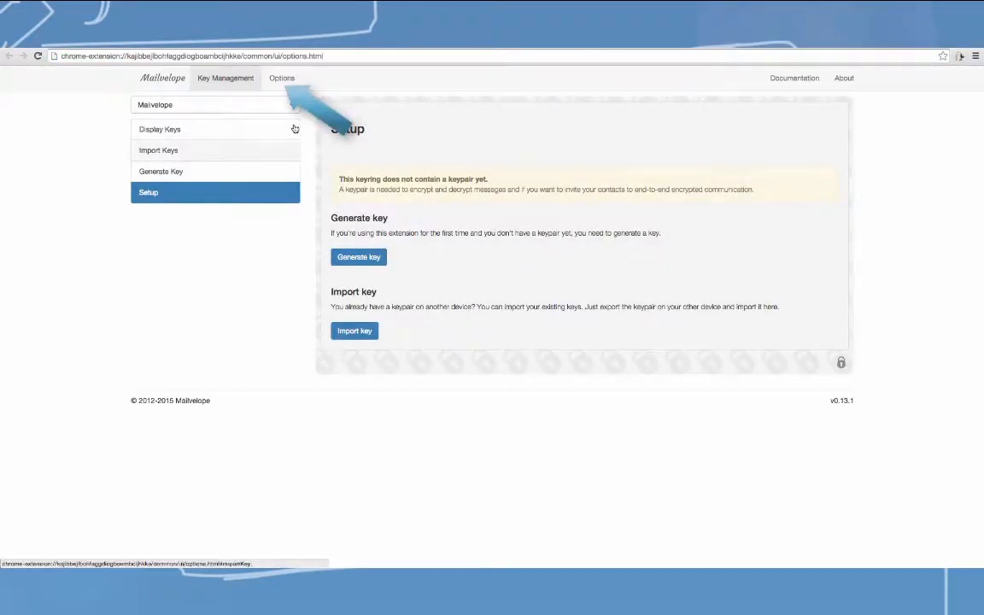
- Add *.egroupware.net as a Mailvelope mail provider with API enabled and save it
{"action": "left_click", "coordinate": [280, 79]}
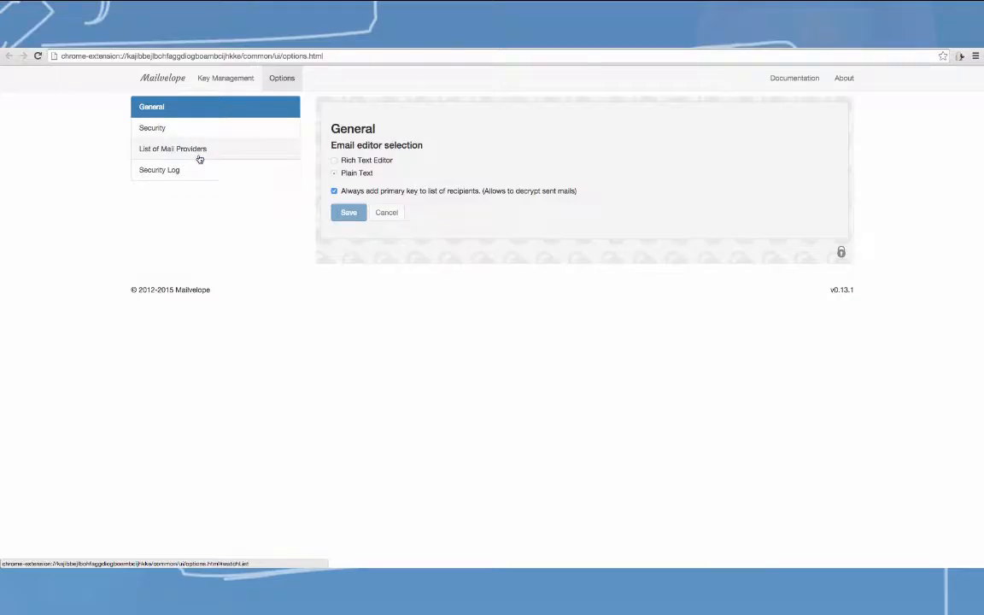
{"action": "left_click", "coordinate": [173, 147]}
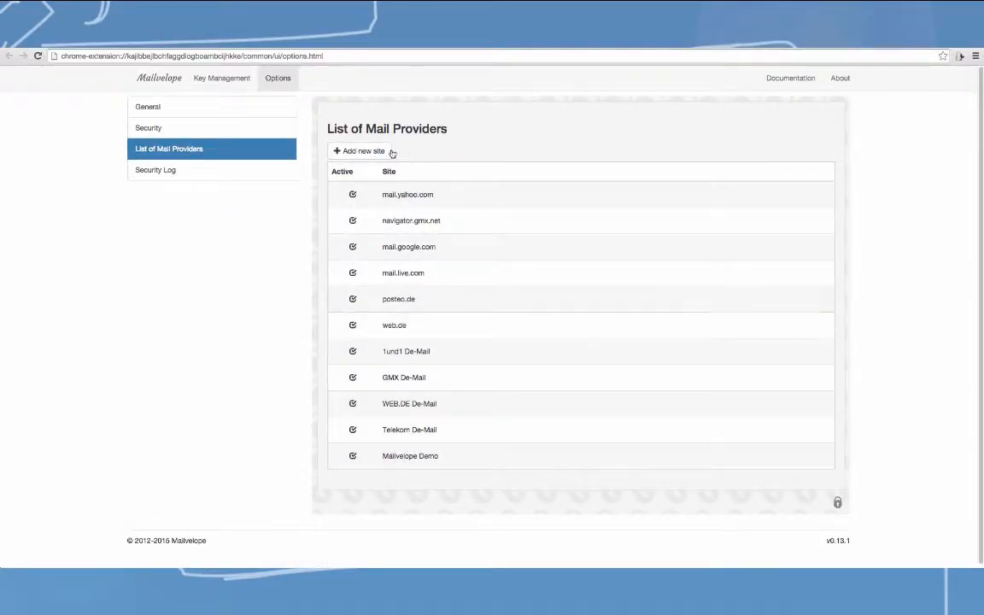
{"action": "left_click", "coordinate": [359, 150]}
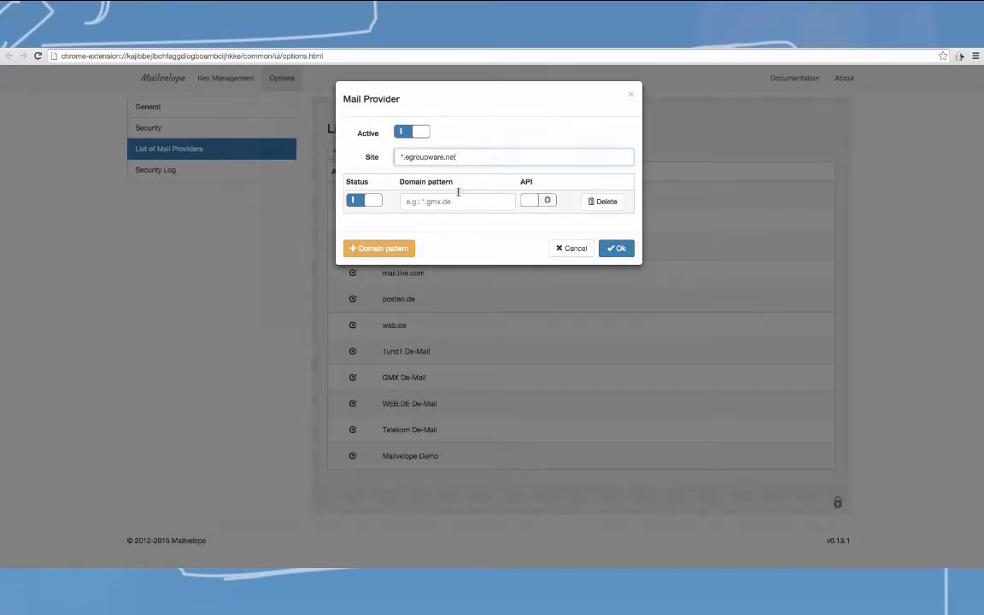
{"action": "type", "text": "*.egroupware.net"}
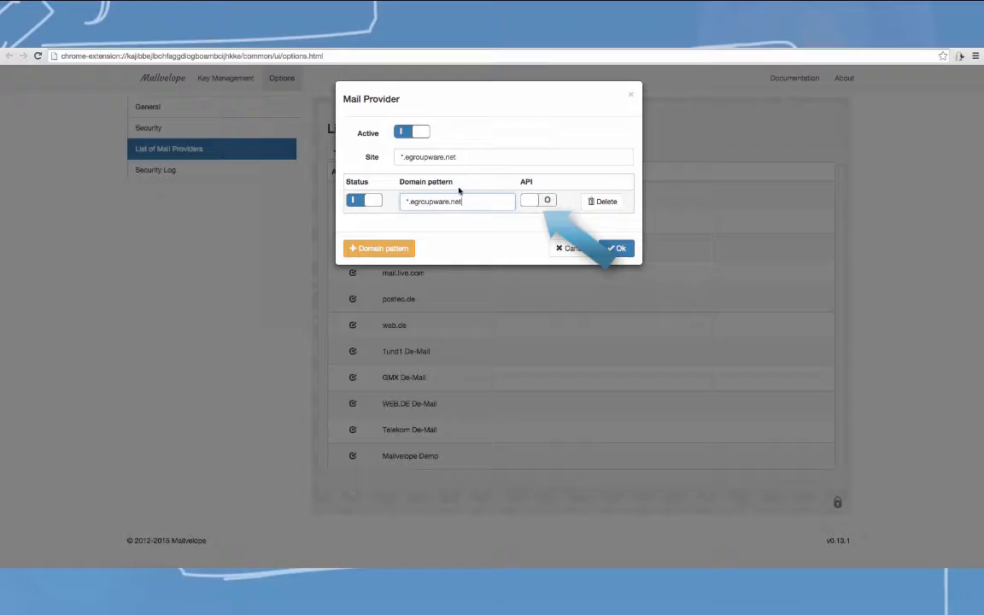
{"action": "left_click", "coordinate": [530, 201]}
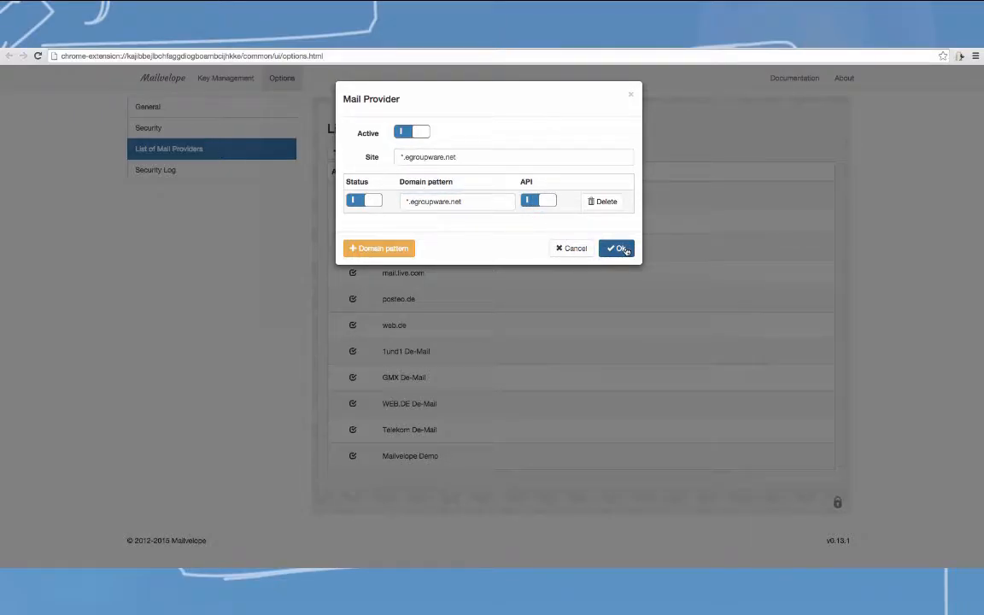
{"action": "left_click", "coordinate": [617, 248]}
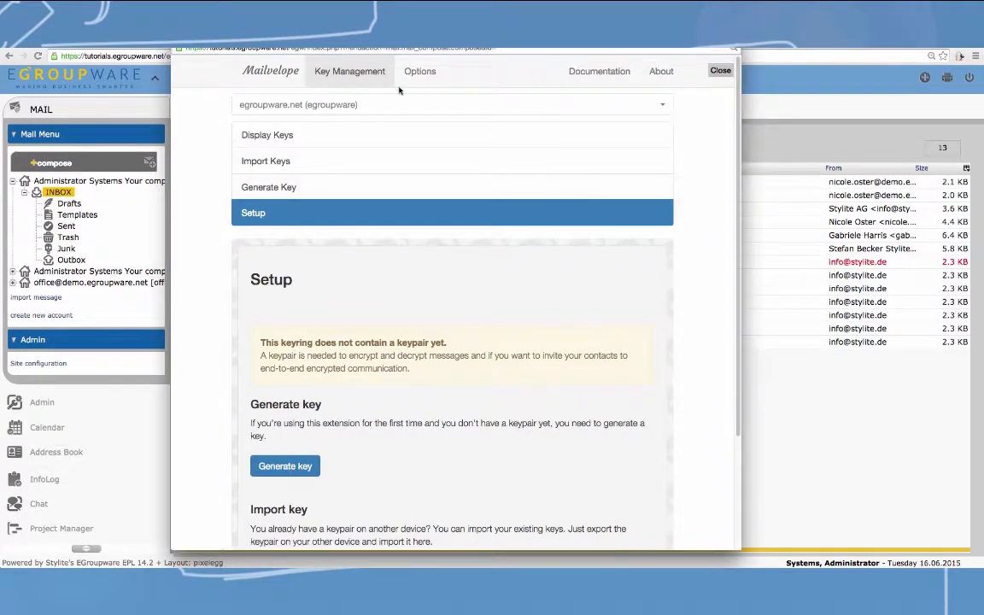
{"action": "mouse_move", "coordinate": [266, 160]}
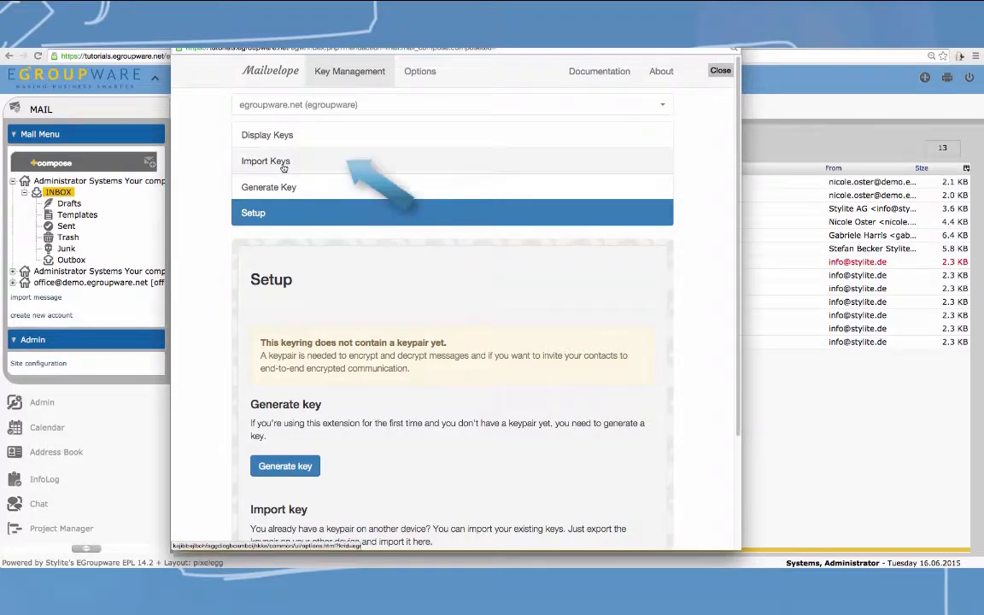
- Import the pasted PGP private key block into the egroupware.net keyring
{"action": "left_click", "coordinate": [266, 160]}
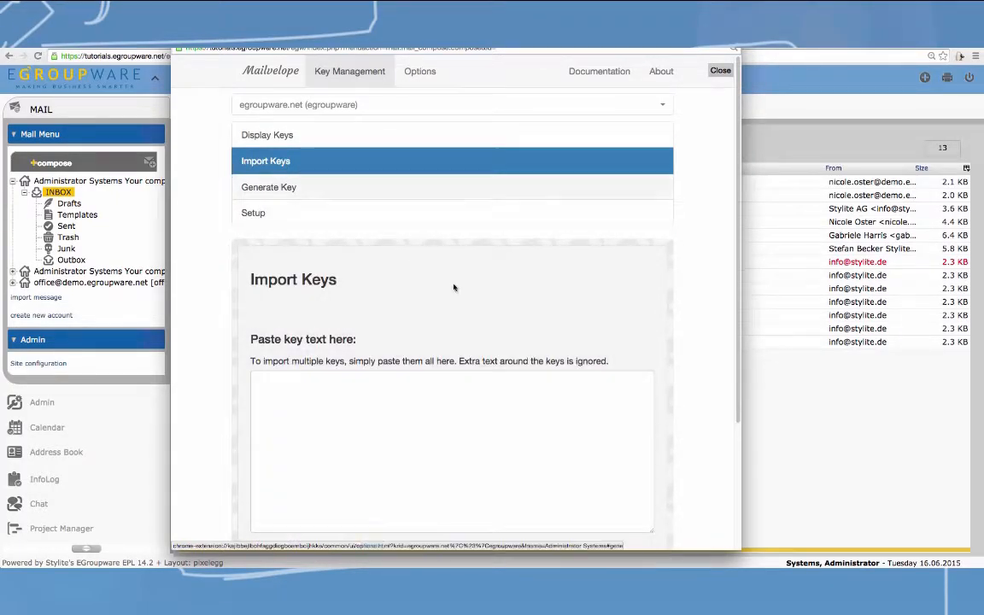
{"action": "scroll", "scroll_direction": "down", "scroll_amount": 3}
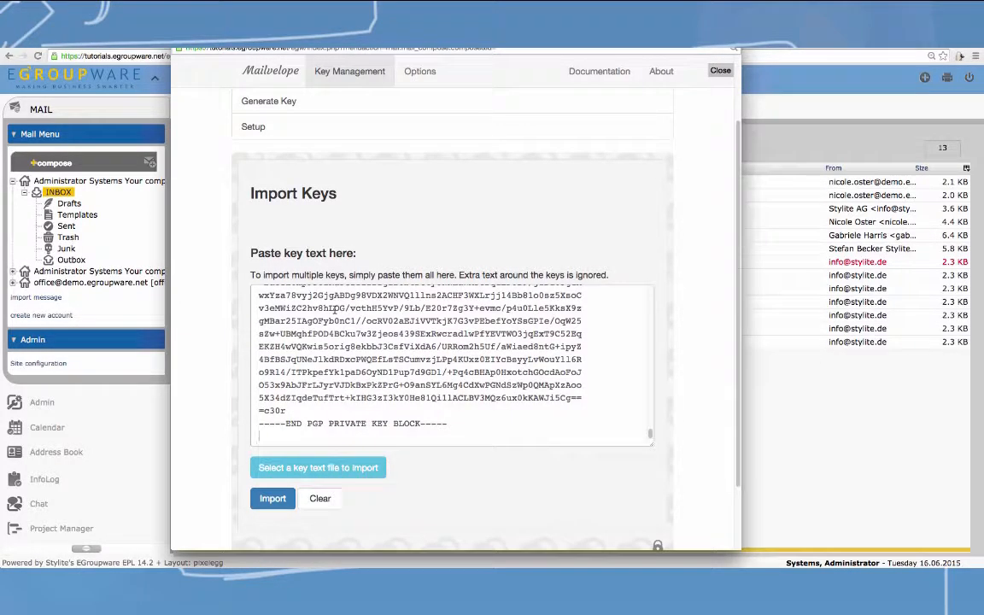
{"action": "left_click", "coordinate": [273, 498]}
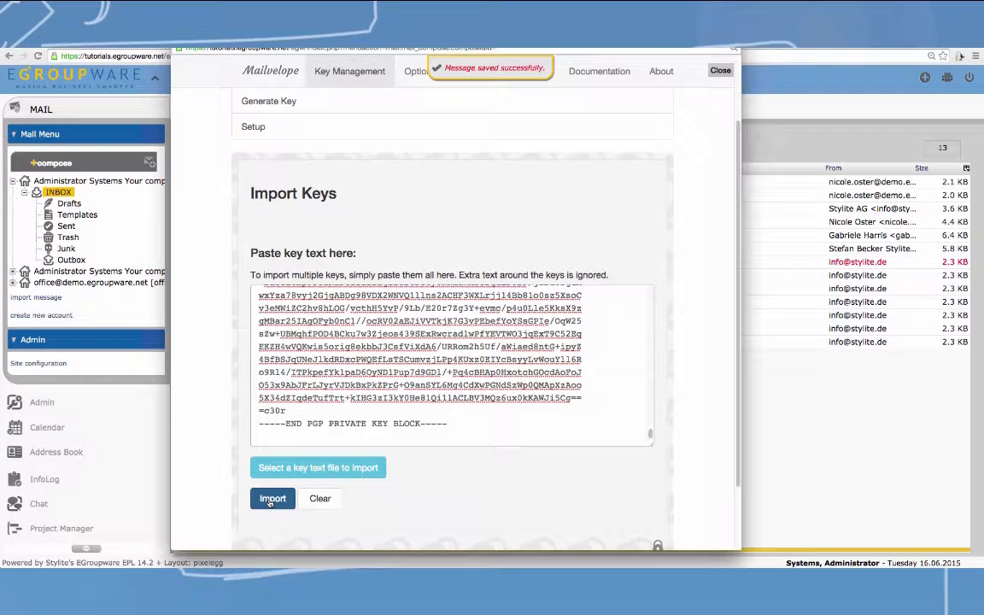
{"action": "left_click", "coordinate": [273, 499]}
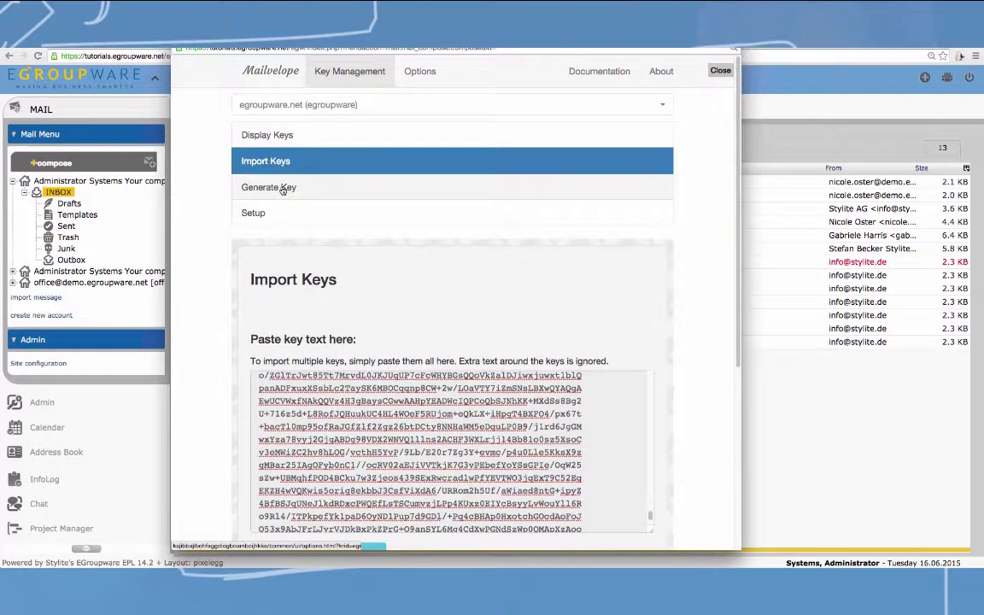
{"action": "left_click", "coordinate": [268, 186]}
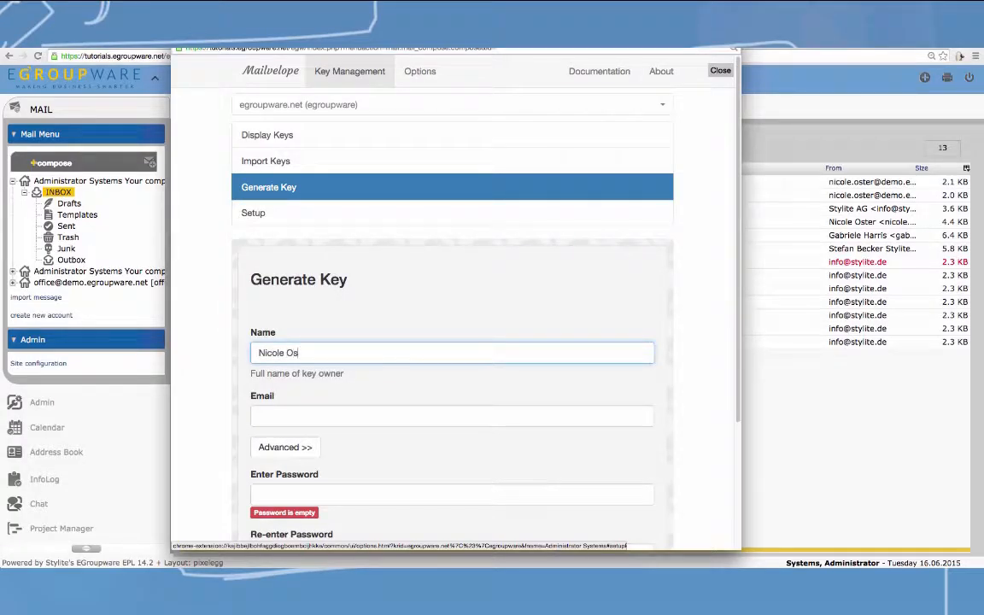
{"action": "left_click", "coordinate": [273, 478]}
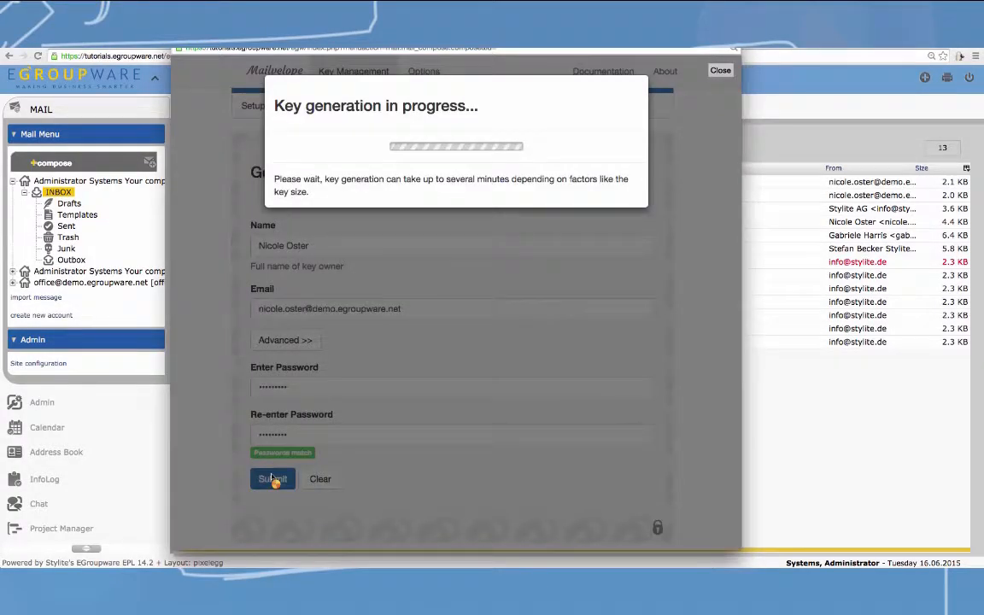
{"action": "left_click", "coordinate": [273, 478]}
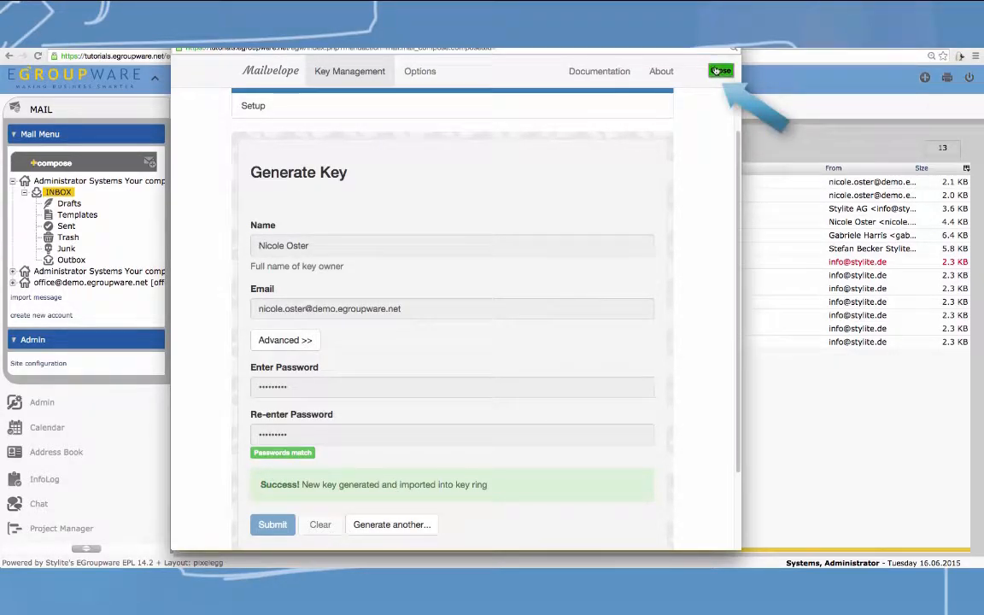
{"action": "left_click", "coordinate": [273, 524]}
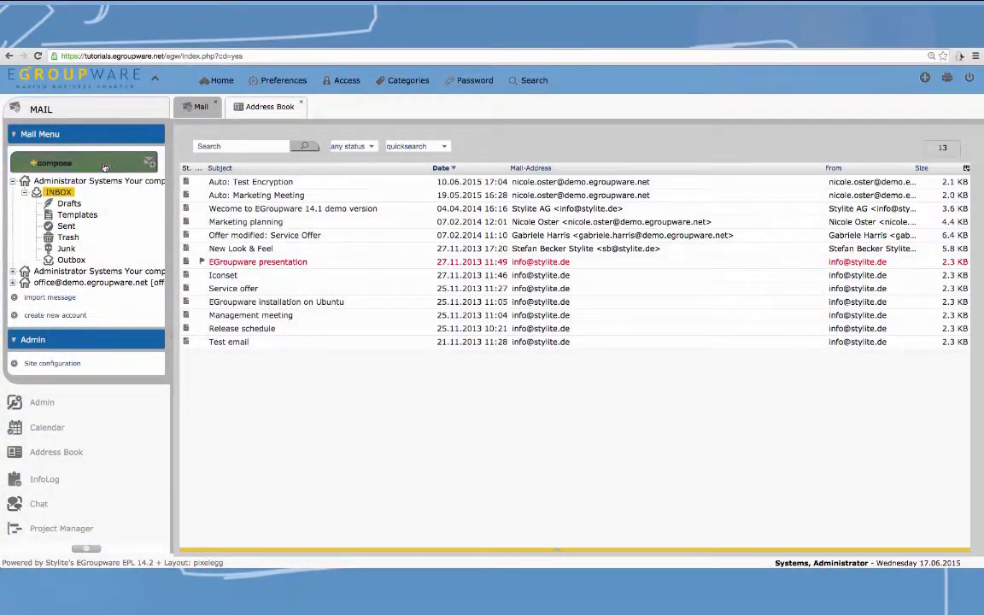
- Compose the encrypted 'Test Encryption' mail greeting Nicole and send it
{"action": "left_click", "coordinate": [49, 164]}
{"action": "type", "text": "H"}
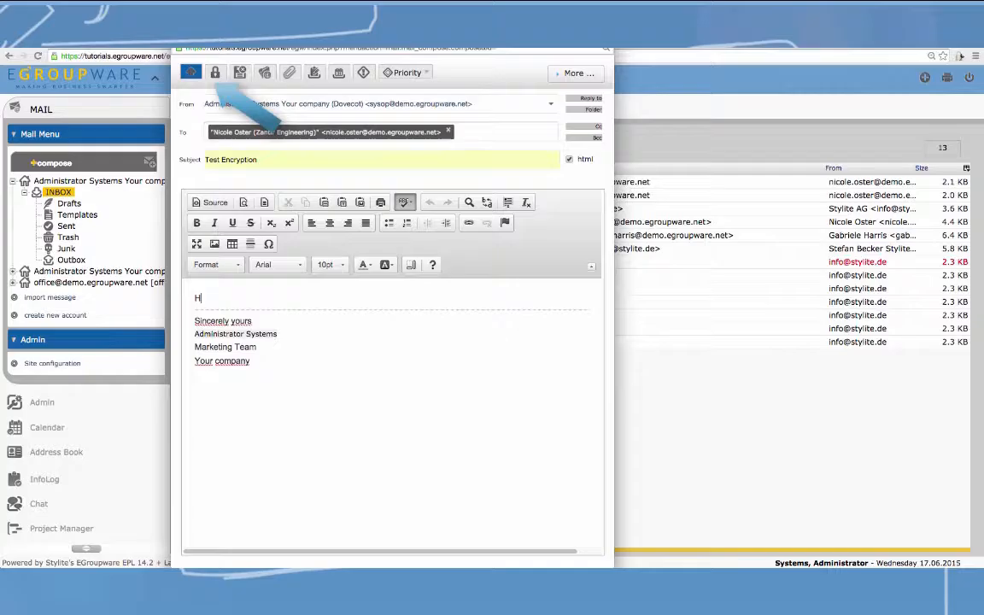
{"action": "type", "text": "i Nicole!"}
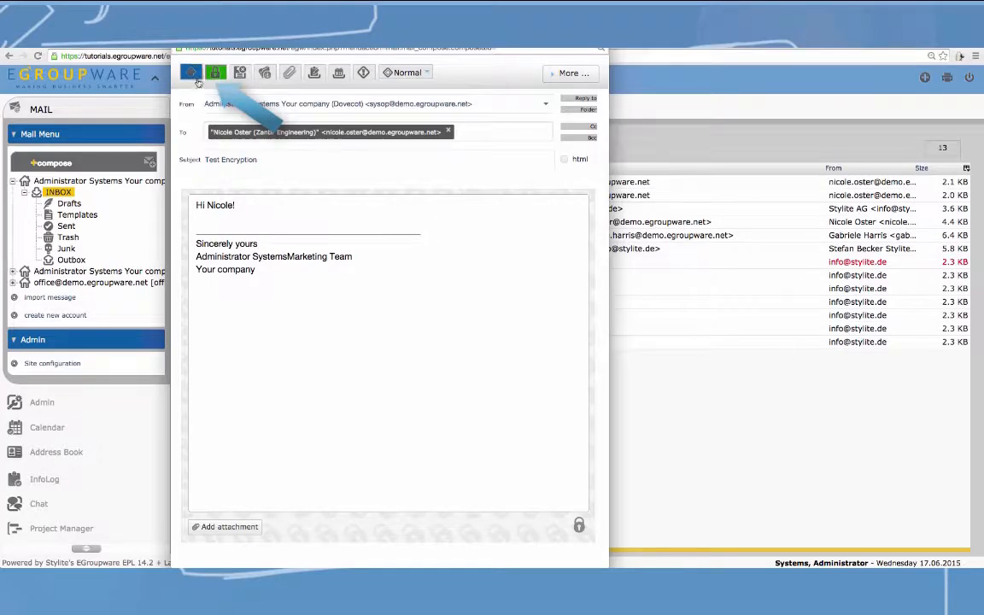
{"action": "left_click", "coordinate": [191, 72]}
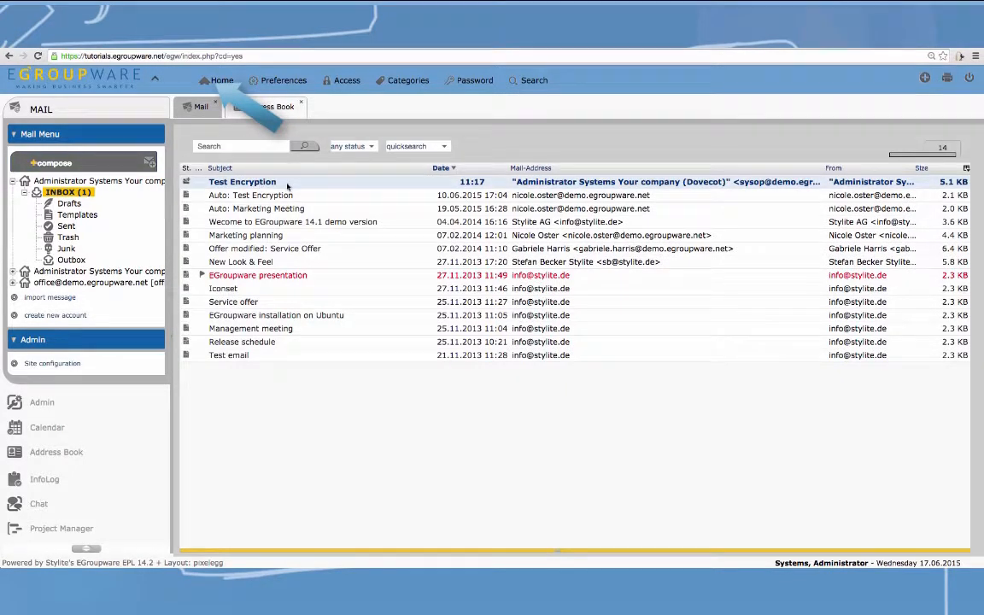
- Decrypt the Test Encryption mail with the key password, remembered temporarily
{"action": "left_click", "coordinate": [243, 181]}
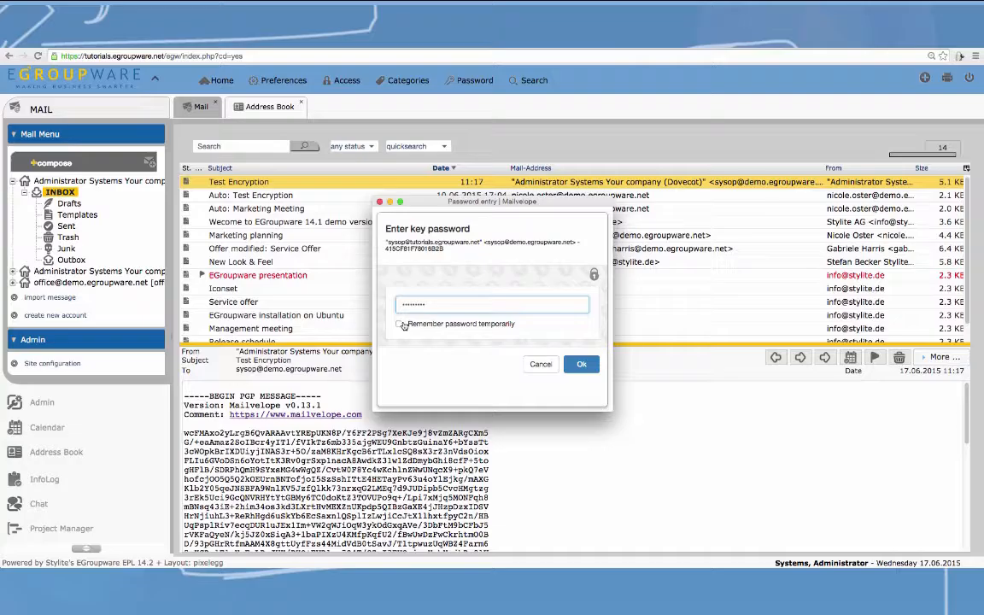
{"action": "left_click", "coordinate": [398, 324]}
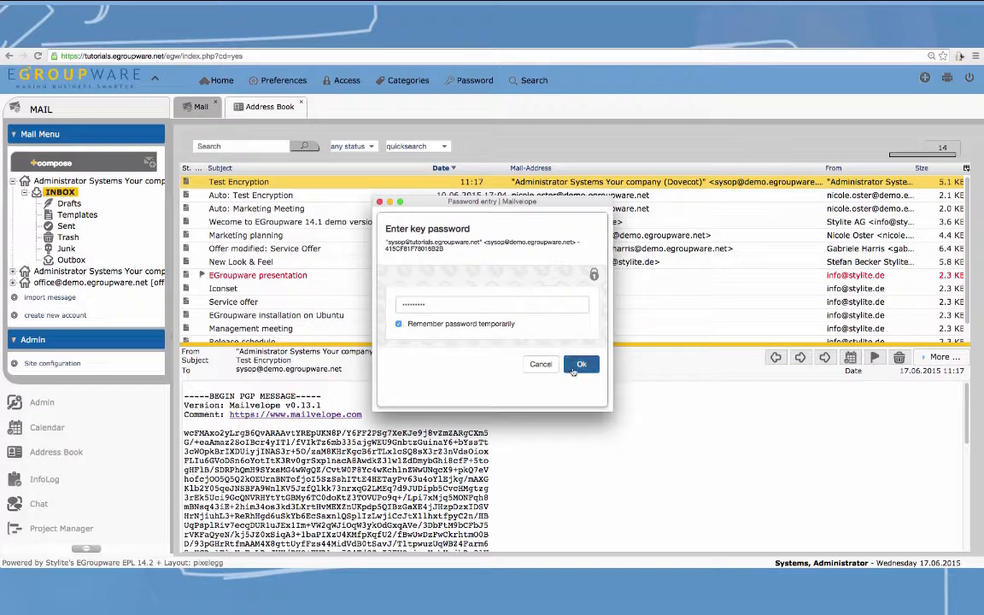
{"action": "left_click", "coordinate": [580, 364]}
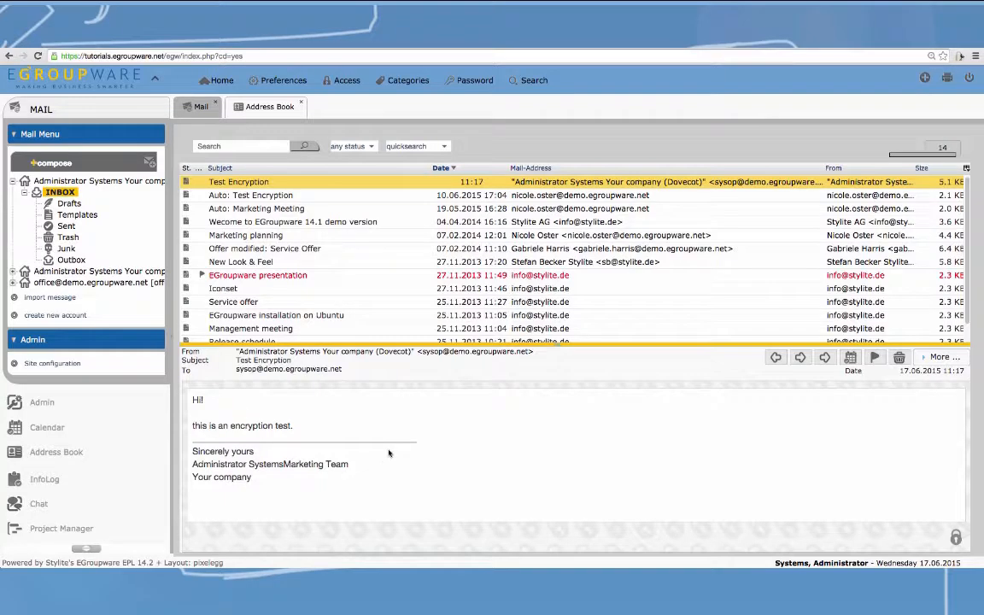
{"action": "mouse_move", "coordinate": [775, 357]}
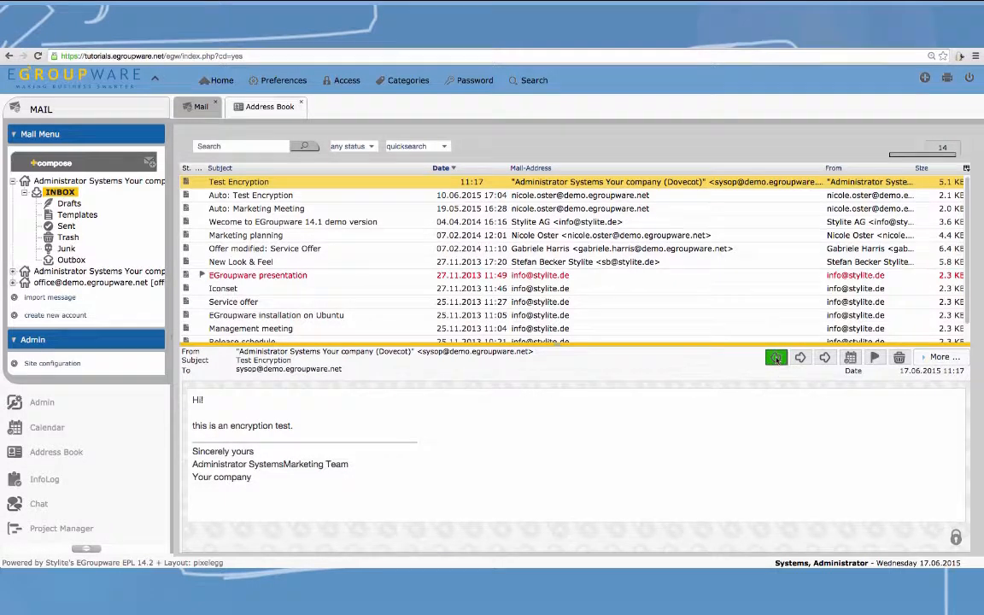
{"action": "left_click", "coordinate": [775, 357]}
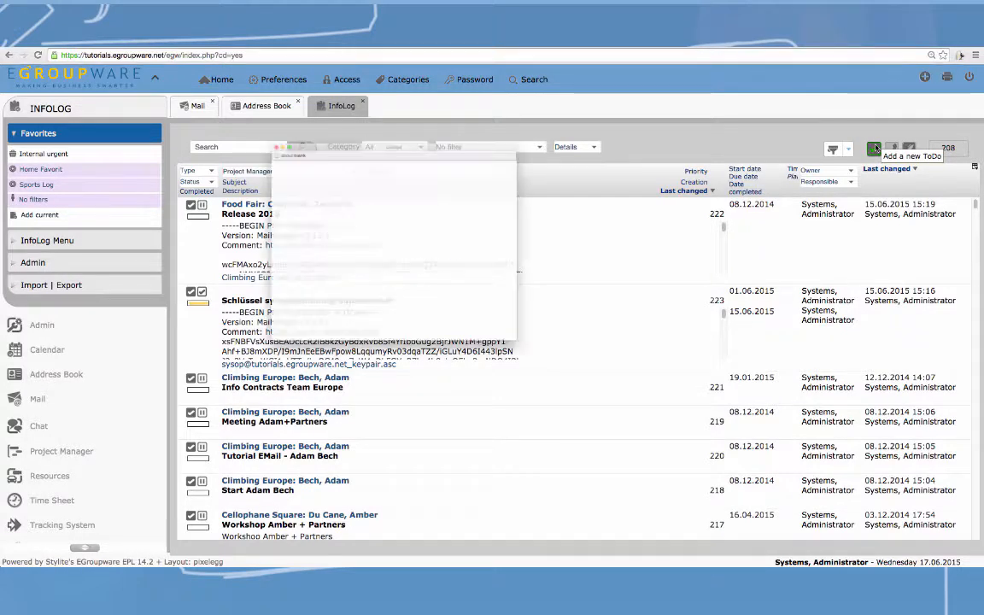
{"action": "left_click", "coordinate": [874, 148]}
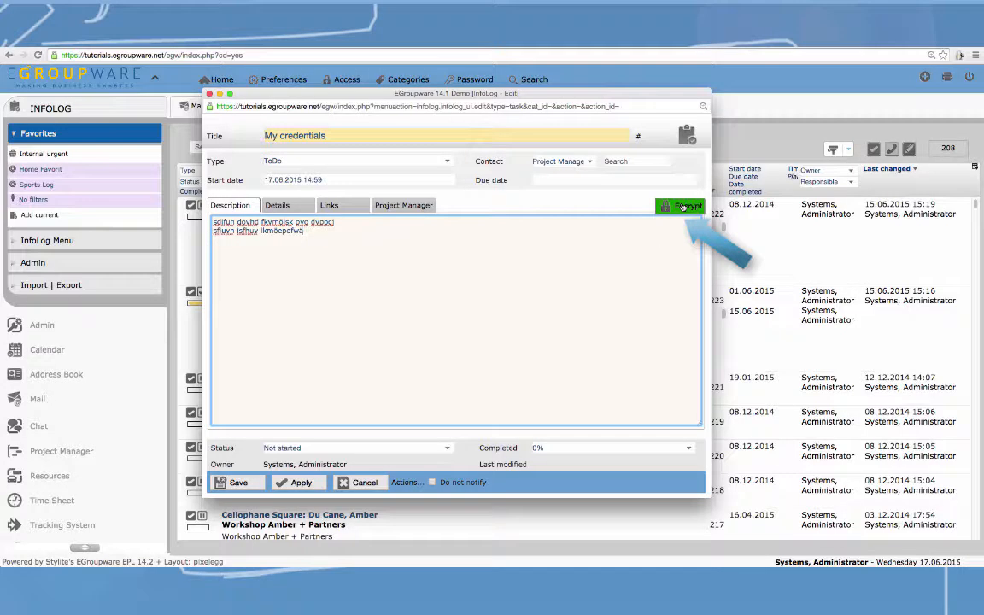
{"action": "left_click", "coordinate": [679, 205]}
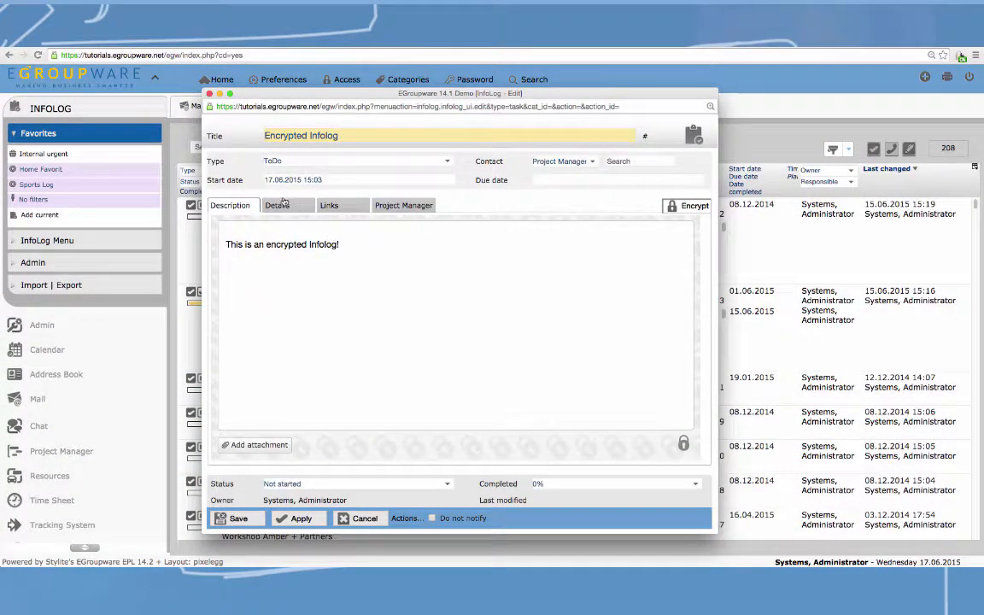
{"action": "left_click", "coordinate": [277, 205]}
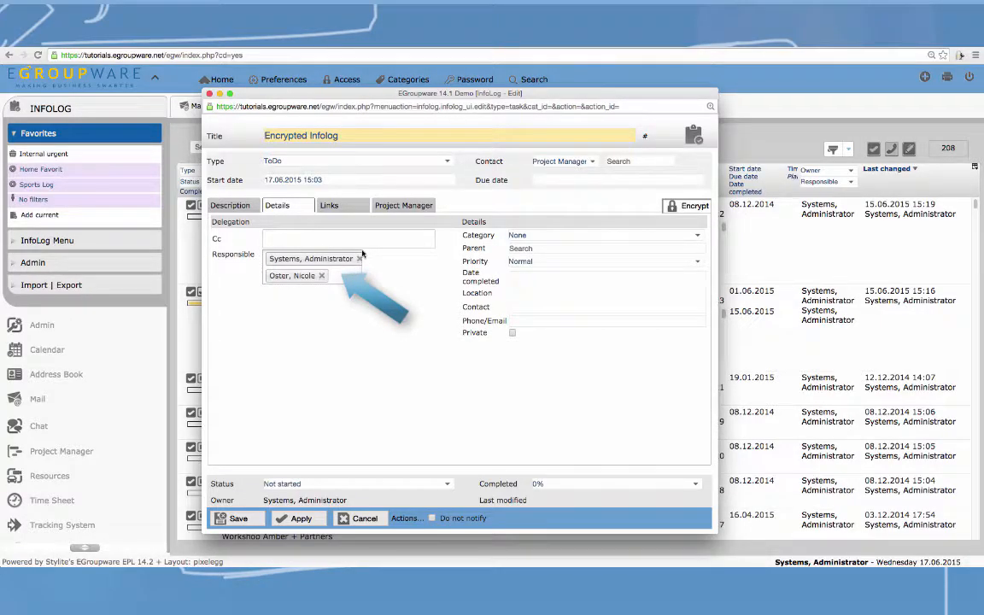
{"action": "mouse_move", "coordinate": [237, 519]}
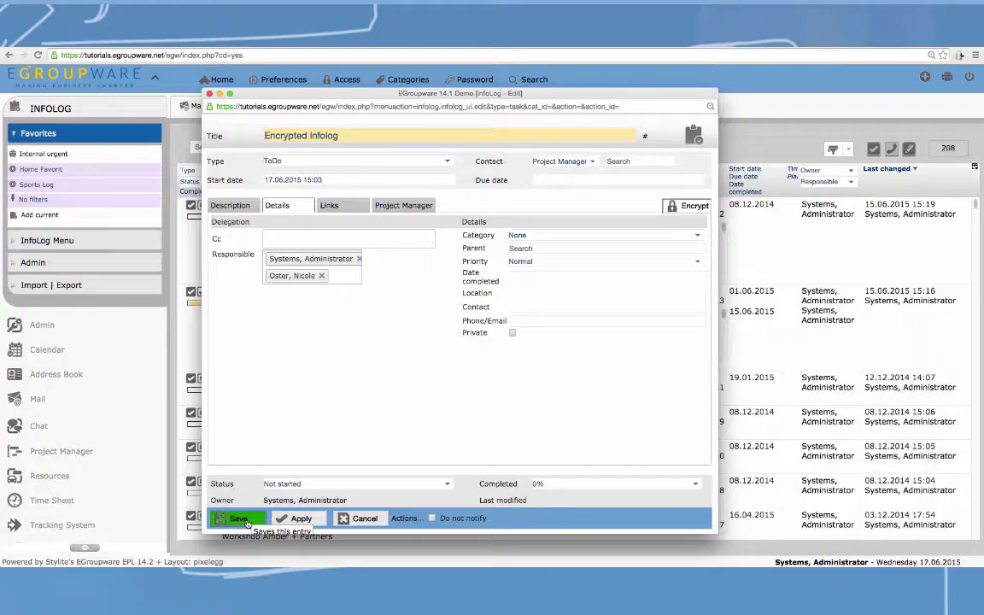
{"action": "left_click", "coordinate": [237, 519]}
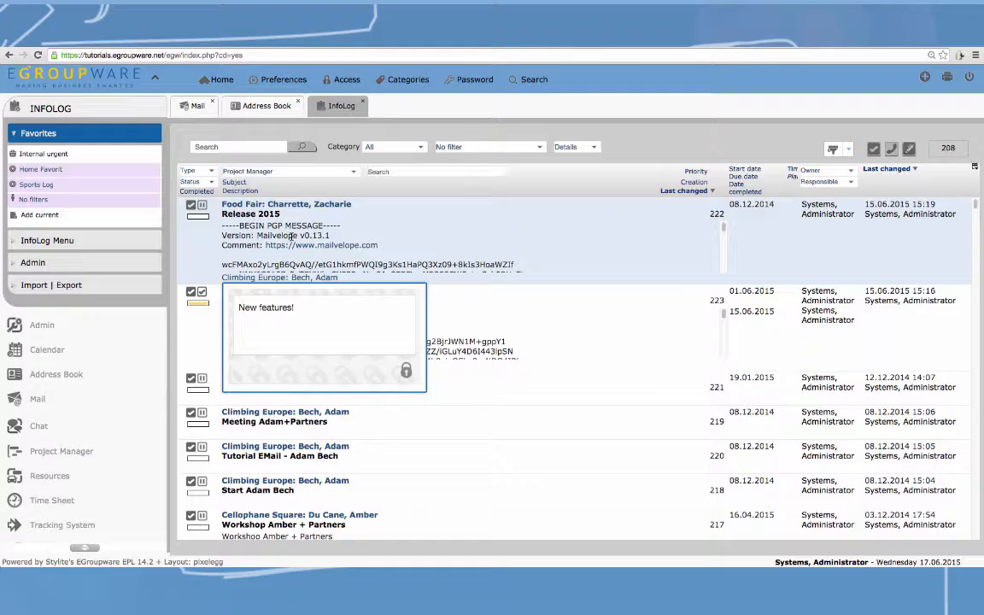
{"action": "mouse_move", "coordinate": [359, 354]}
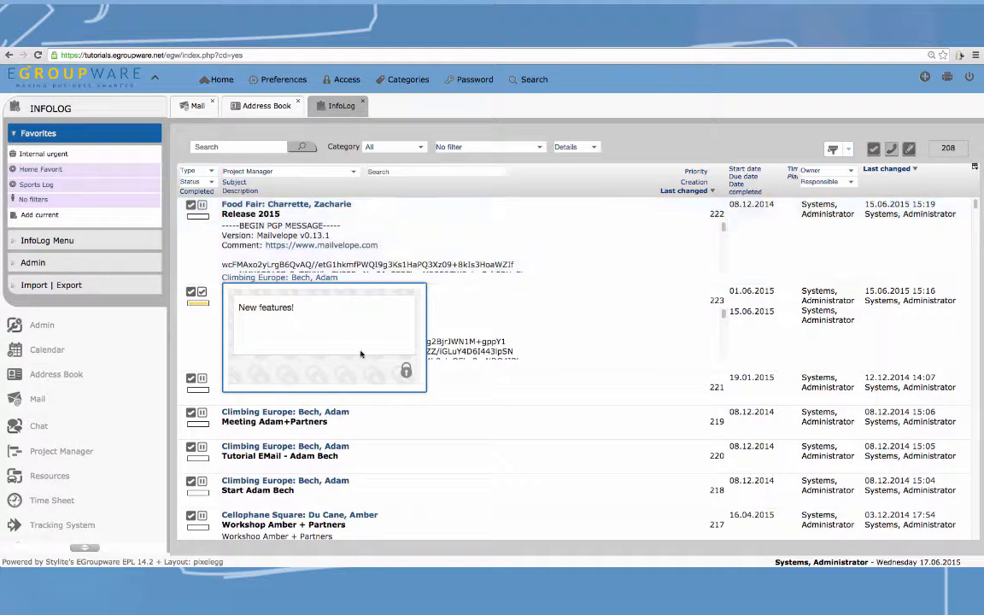